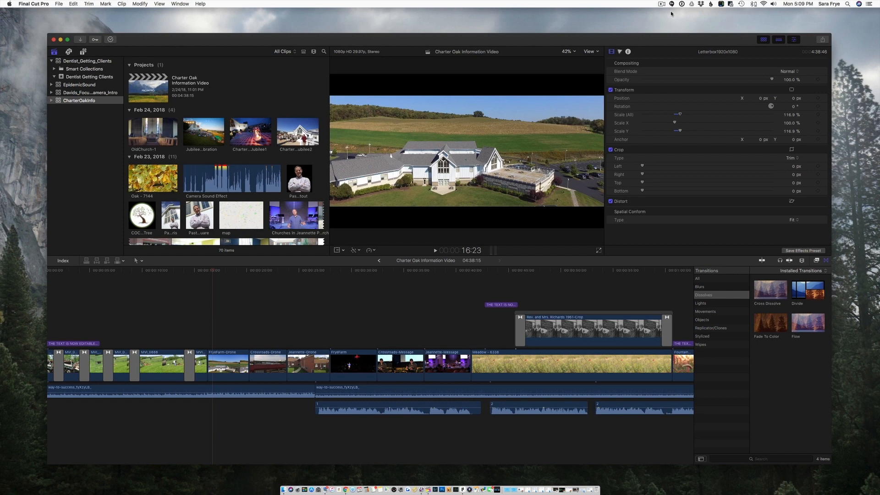
{"action": "mouse_move", "coordinate": [605, 39]}
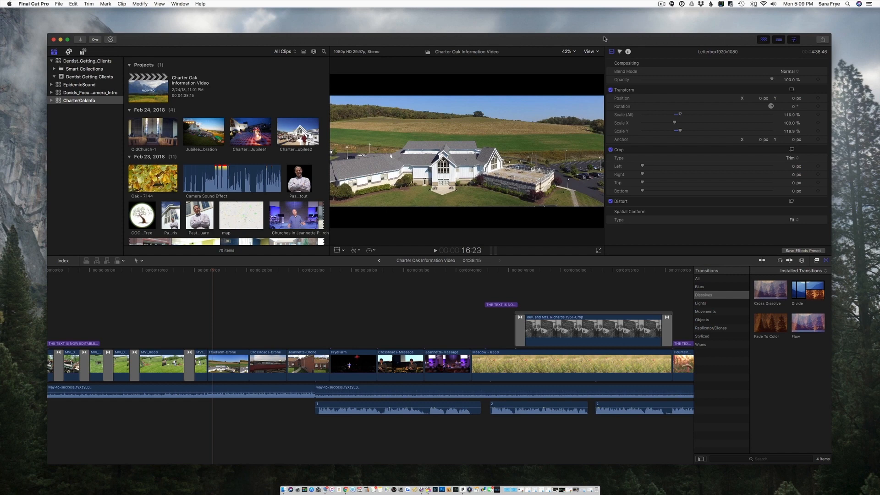
{"action": "mouse_move", "coordinate": [579, 48]}
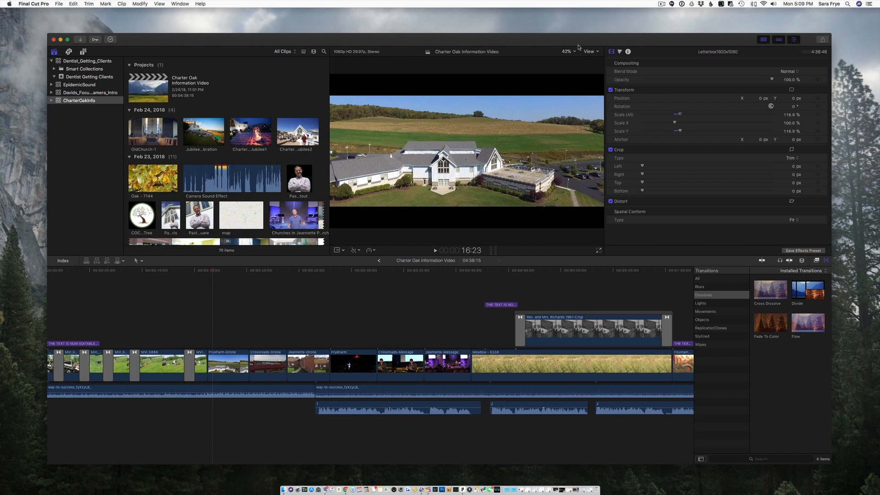
{"action": "mouse_move", "coordinate": [303, 33]}
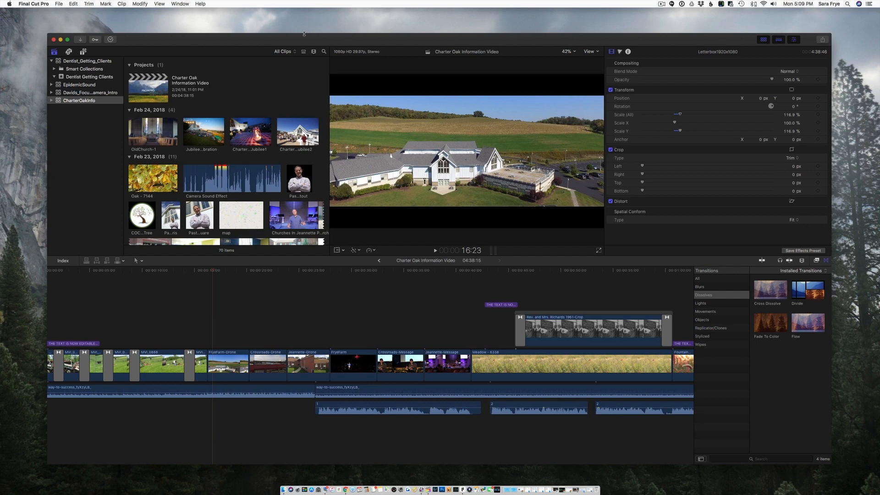
{"action": "mouse_move", "coordinate": [165, 43]}
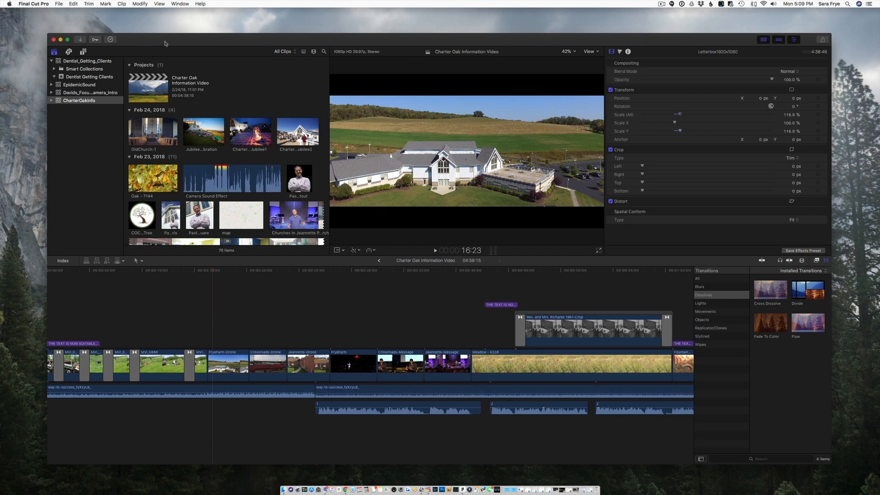
{"action": "mouse_move", "coordinate": [249, 84]}
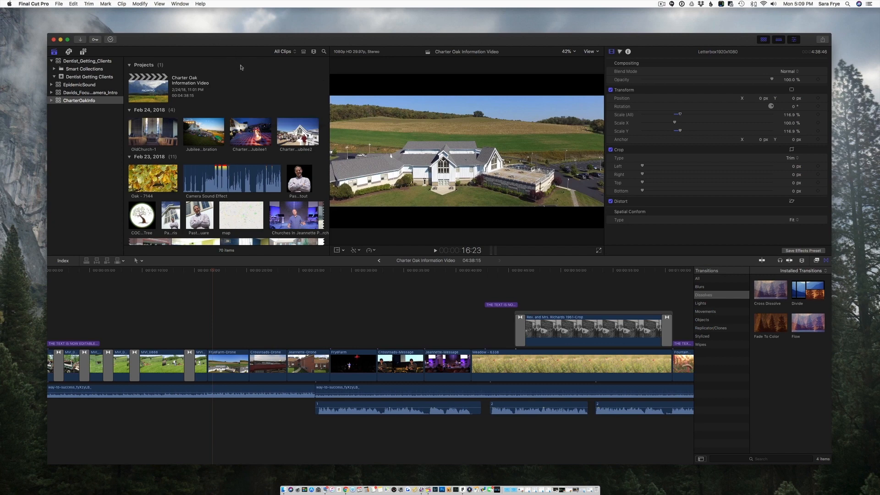
- Create a new project named 'test' in the CharterOakInfo library
{"action": "right_click", "coordinate": [229, 73]}
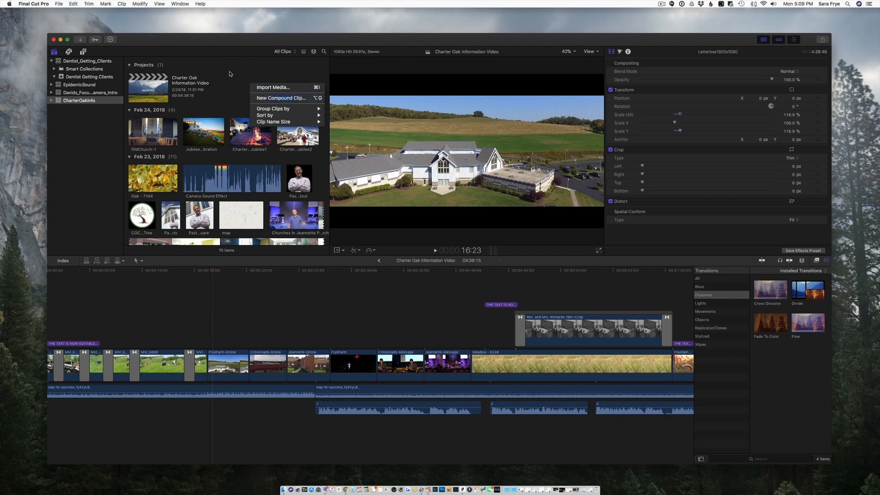
{"action": "right_click", "coordinate": [79, 99]}
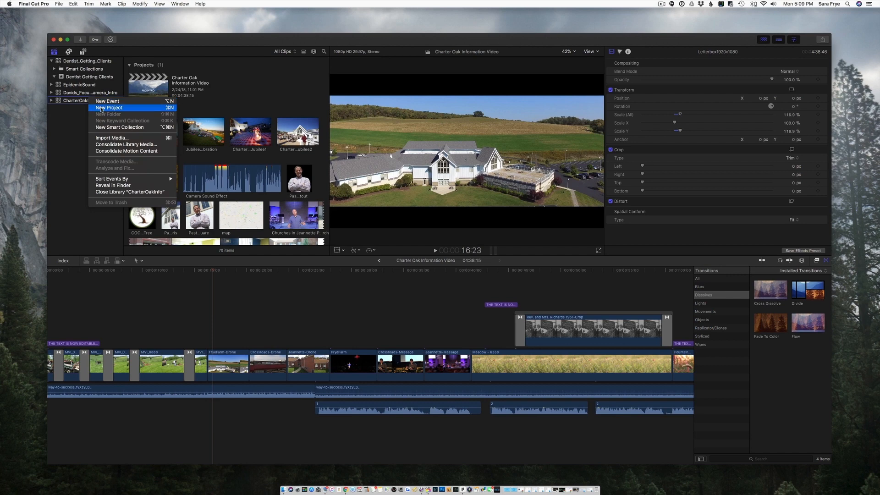
{"action": "left_click", "coordinate": [109, 108]}
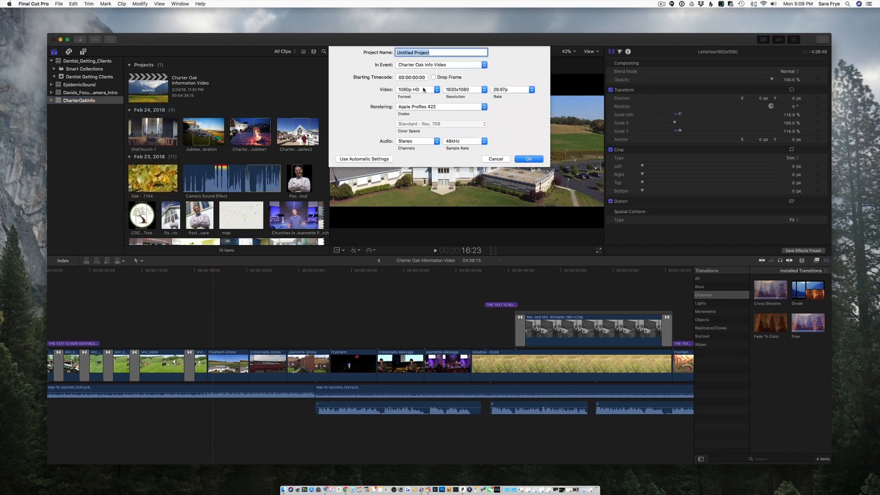
{"action": "left_click", "coordinate": [528, 159]}
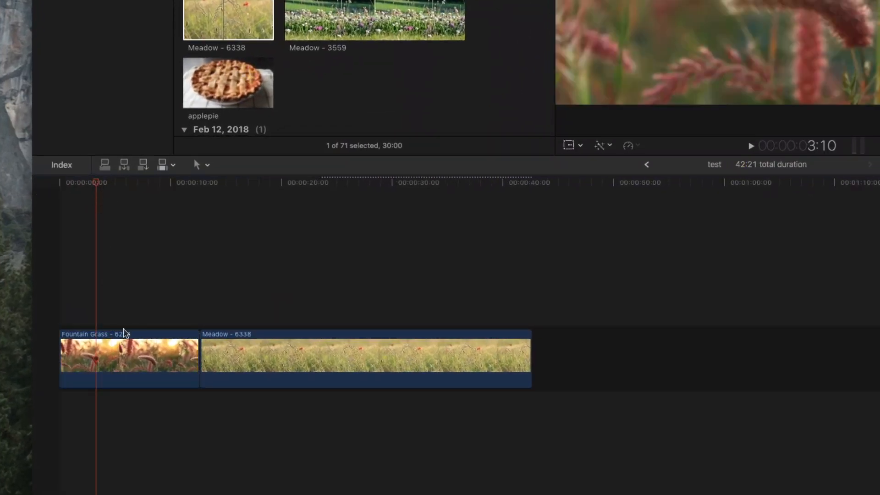
- Blade the Fountain Grass clip into three pieces, then select the first piece
{"action": "left_click", "coordinate": [129, 354]}
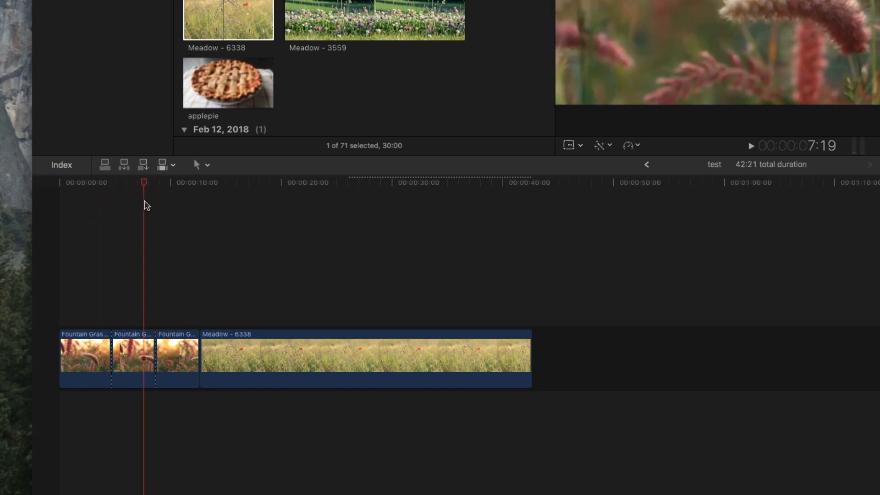
{"action": "left_click", "coordinate": [84, 360]}
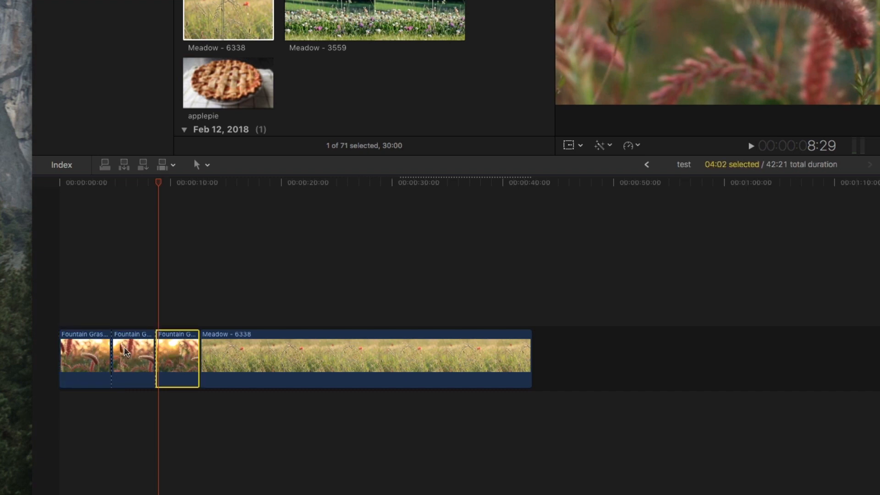
{"action": "left_click", "coordinate": [84, 353]}
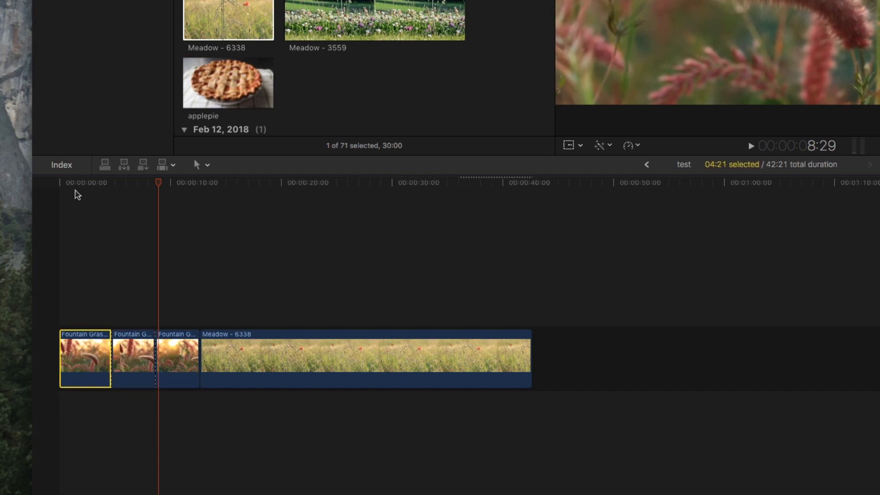
{"action": "left_click", "coordinate": [80, 359]}
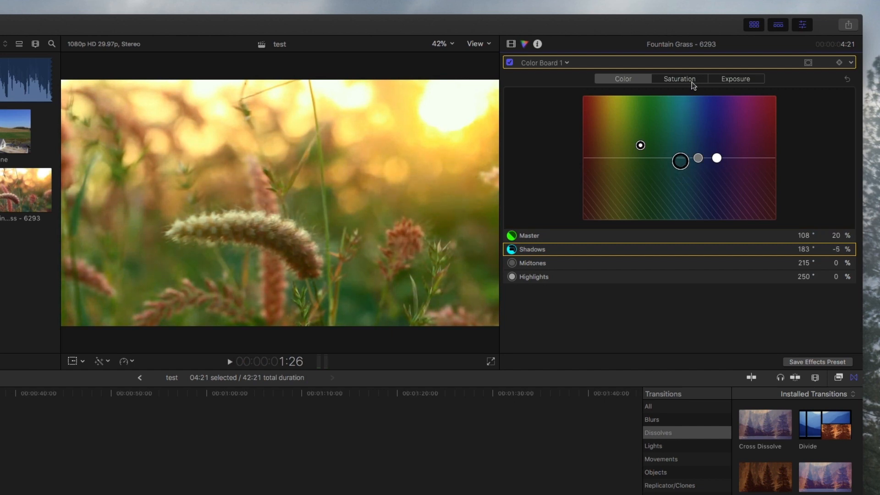
- In Color Board 1 Saturation, set Master to -26% and Shadows to -21%
{"action": "left_click", "coordinate": [679, 78]}
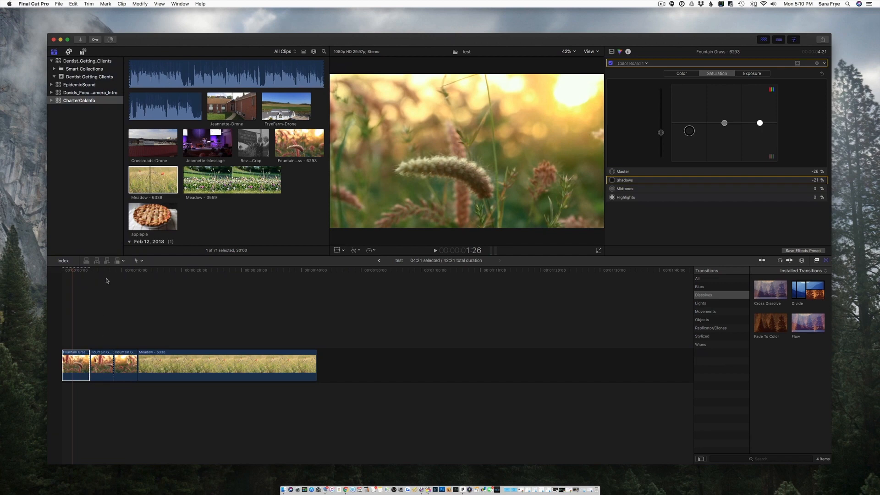
{"action": "left_click", "coordinate": [98, 270]}
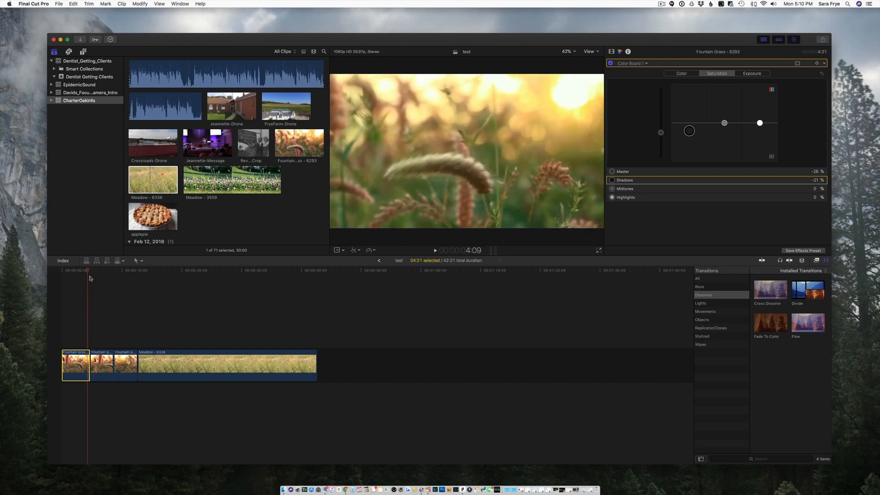
{"action": "left_click", "coordinate": [100, 364]}
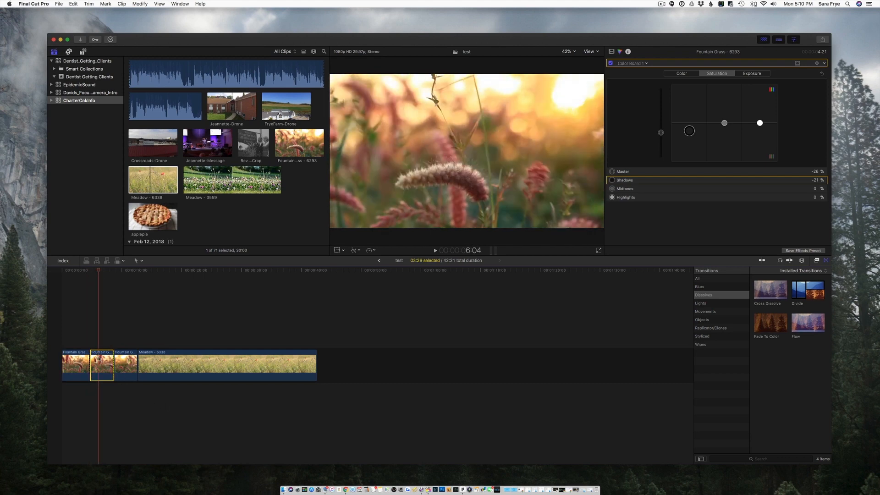
{"action": "left_click", "coordinate": [822, 73]}
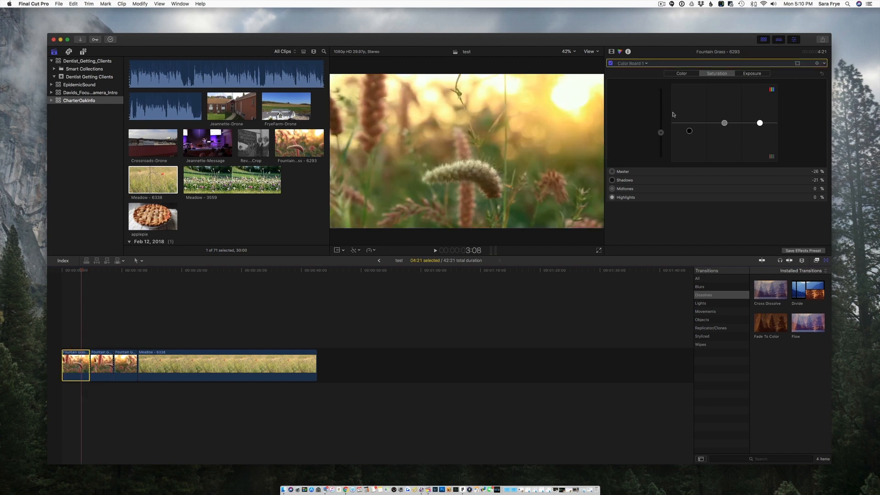
{"action": "left_click", "coordinate": [611, 51]}
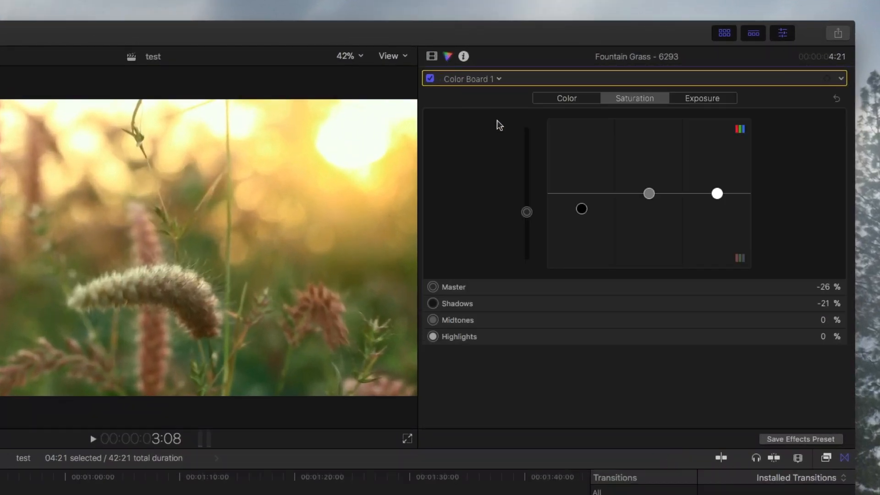
{"action": "mouse_move", "coordinate": [478, 226]}
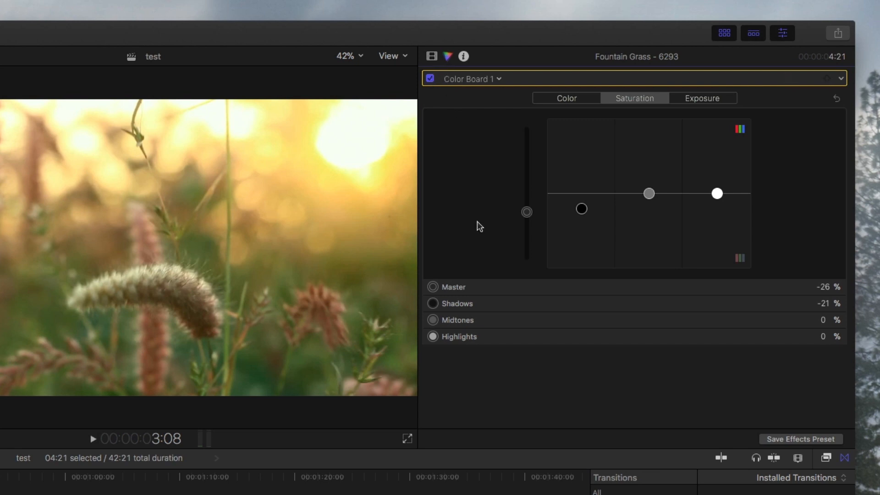
{"action": "mouse_move", "coordinate": [622, 126]}
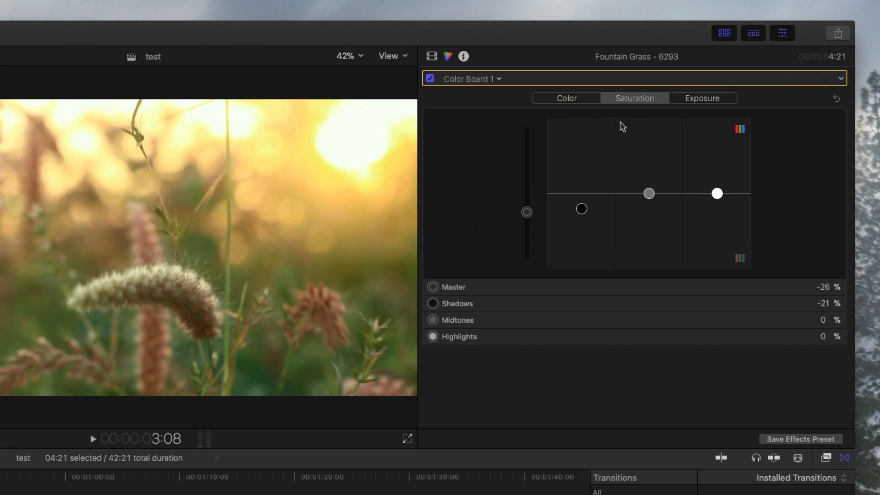
{"action": "left_click", "coordinate": [453, 287]}
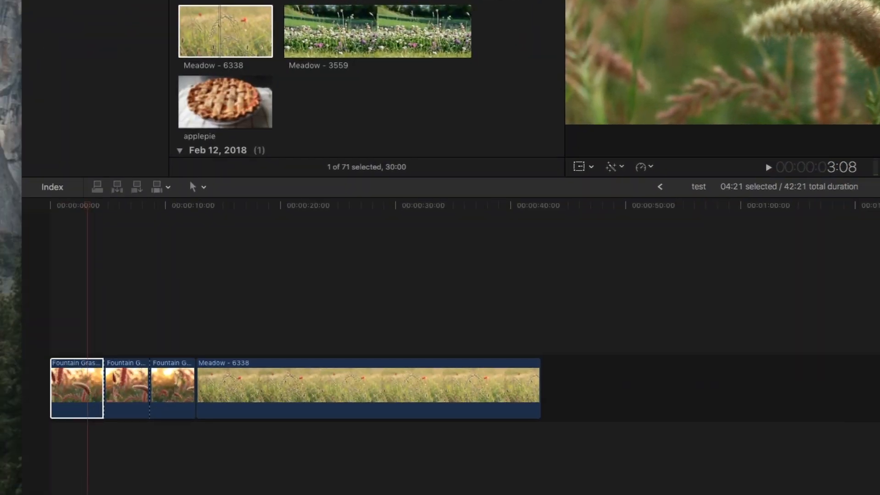
- Select the desaturated first Fountain Grass piece and copy it from the menu bar
{"action": "left_click", "coordinate": [126, 390]}
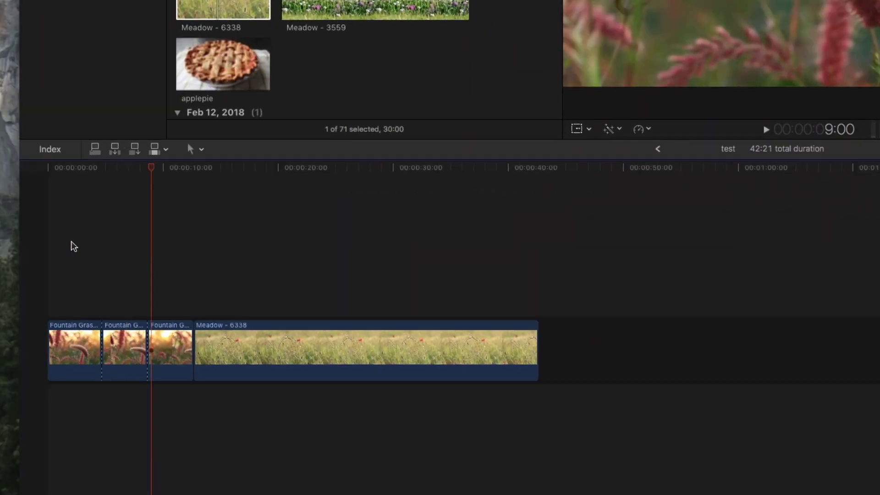
{"action": "left_click", "coordinate": [77, 351]}
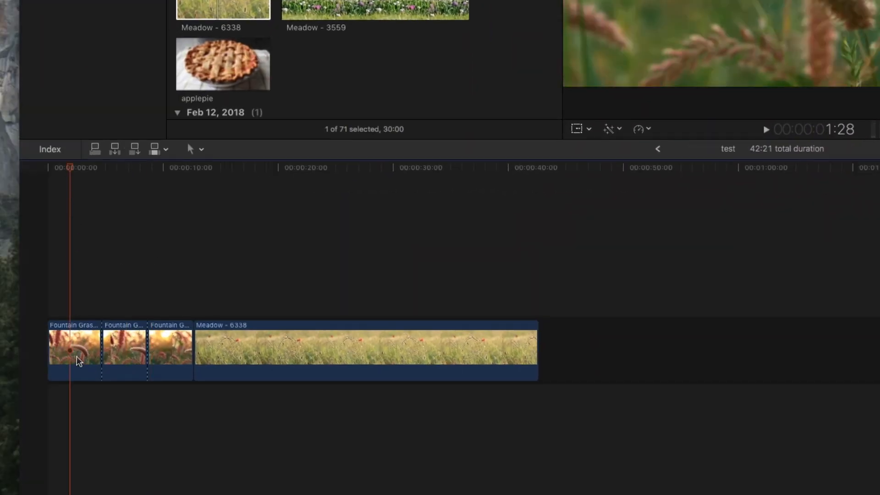
{"action": "left_click", "coordinate": [74, 352]}
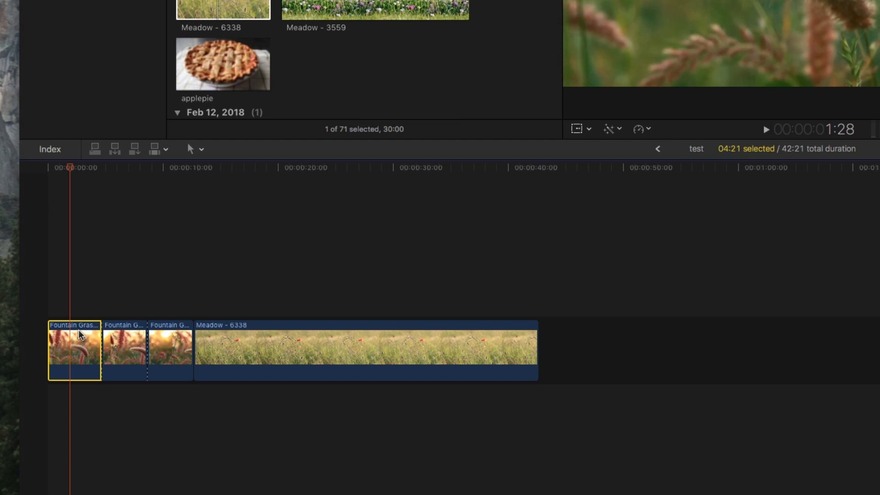
{"action": "mouse_move", "coordinate": [132, 339]}
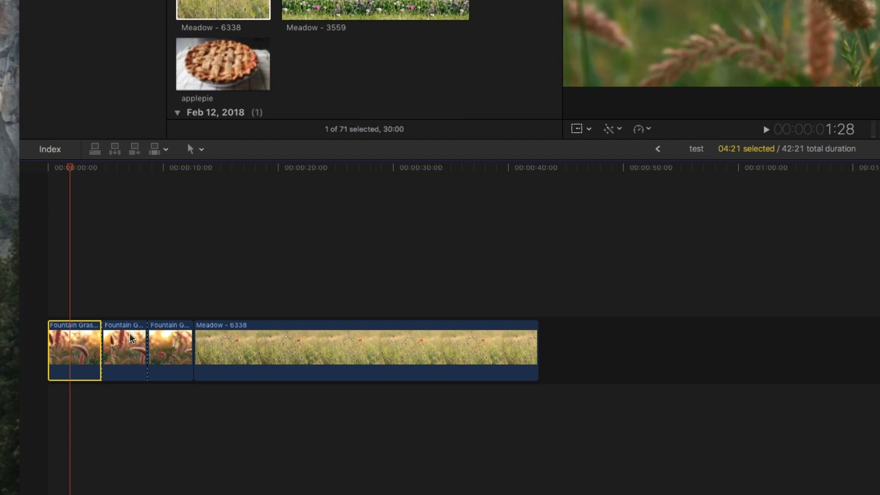
{"action": "left_click", "coordinate": [112, 7]}
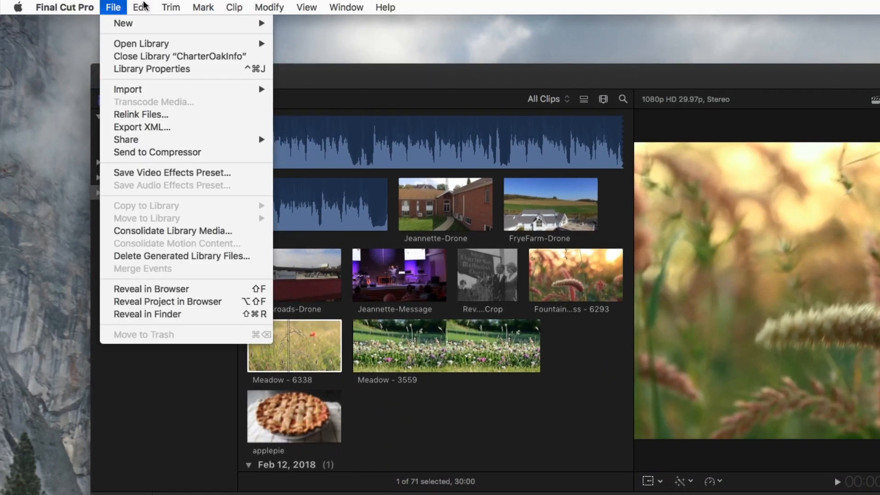
{"action": "left_click", "coordinate": [141, 7]}
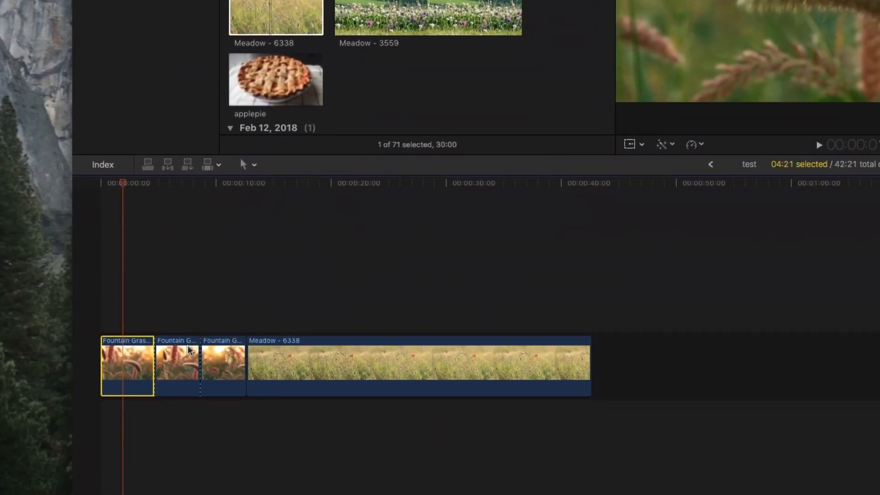
- Select the second Fountain Grass clip and open the Edit menu
{"action": "left_click", "coordinate": [177, 362]}
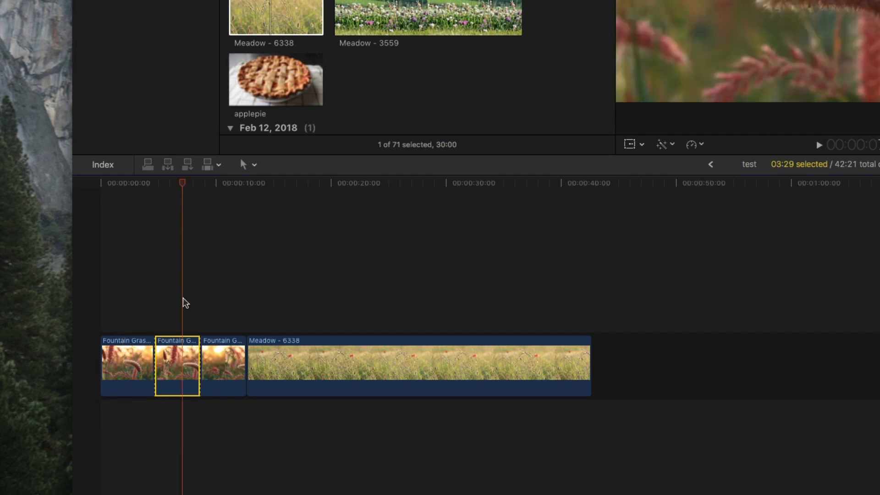
{"action": "mouse_move", "coordinate": [172, 360]}
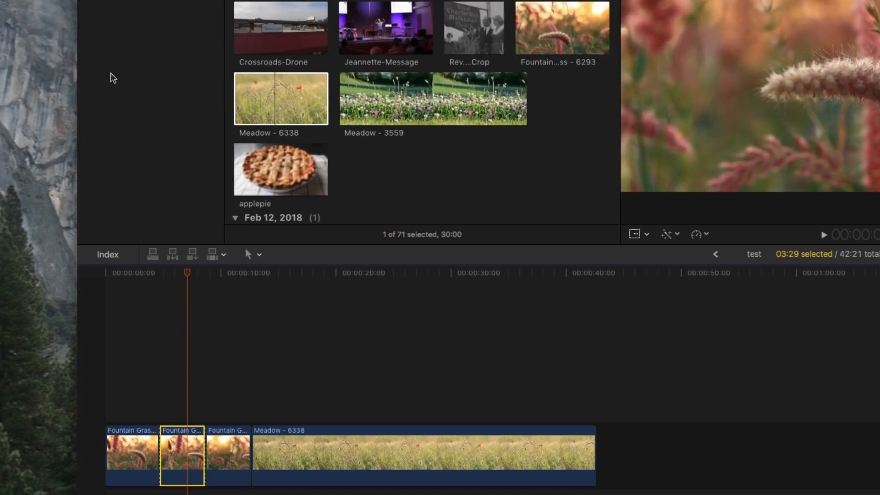
{"action": "left_click", "coordinate": [141, 7]}
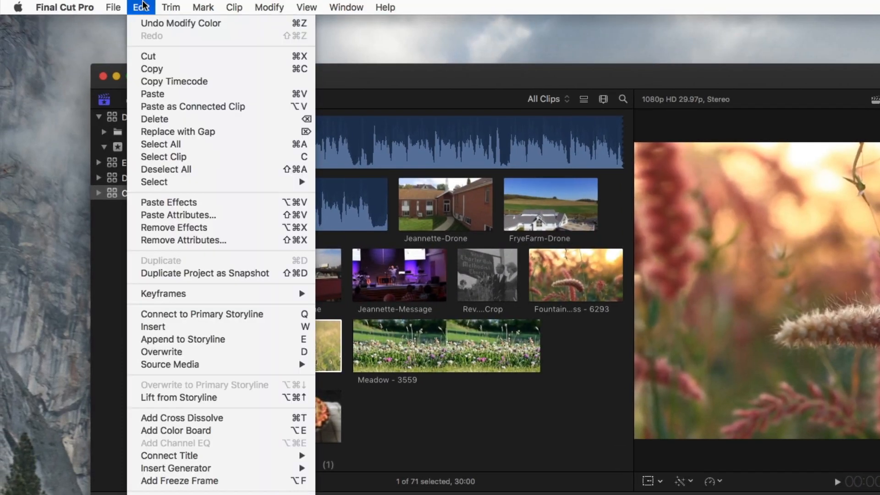
{"action": "mouse_move", "coordinate": [141, 42]}
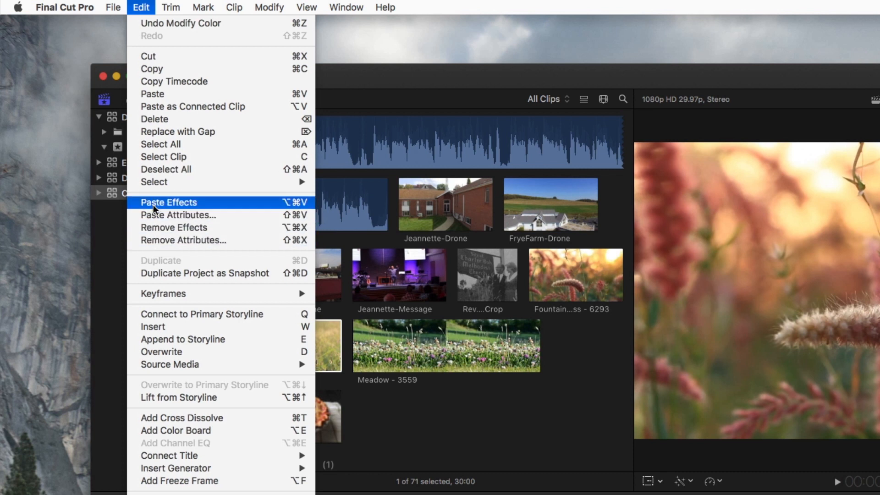
{"action": "mouse_move", "coordinate": [178, 214]}
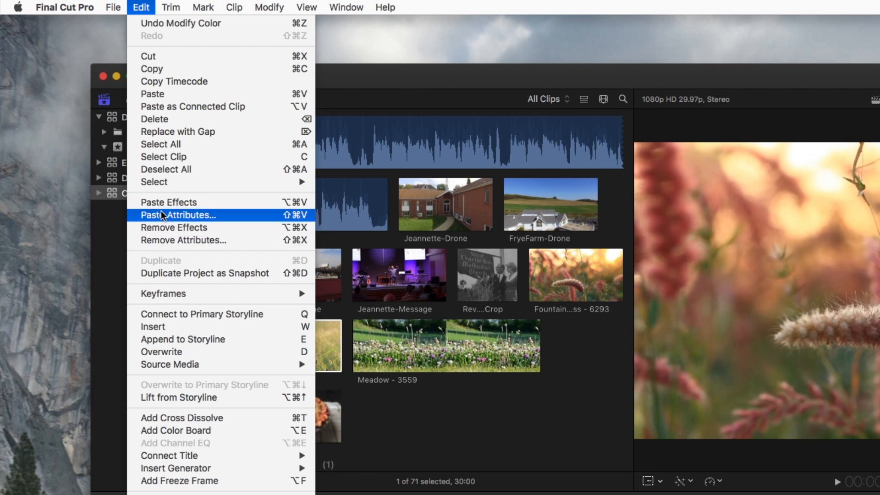
{"action": "mouse_move", "coordinate": [168, 203]}
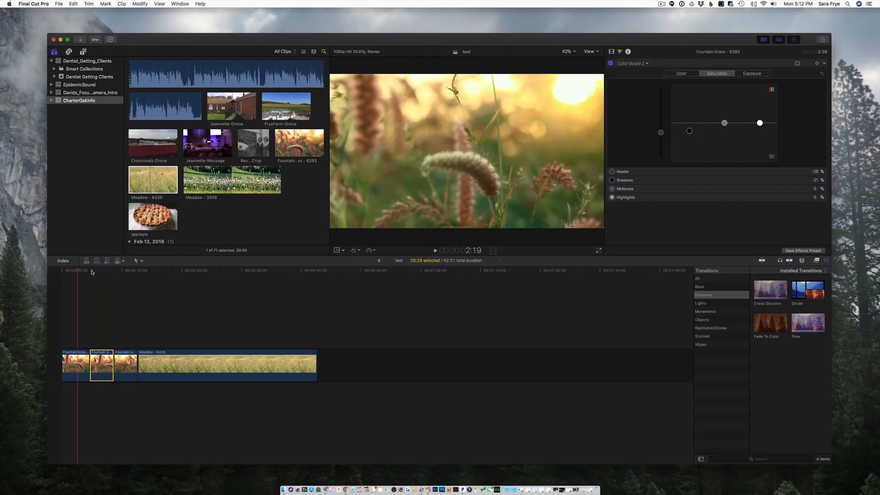
- Paste effects onto the second clip, undo, then choose Paste Attributes
{"action": "left_click", "coordinate": [99, 270]}
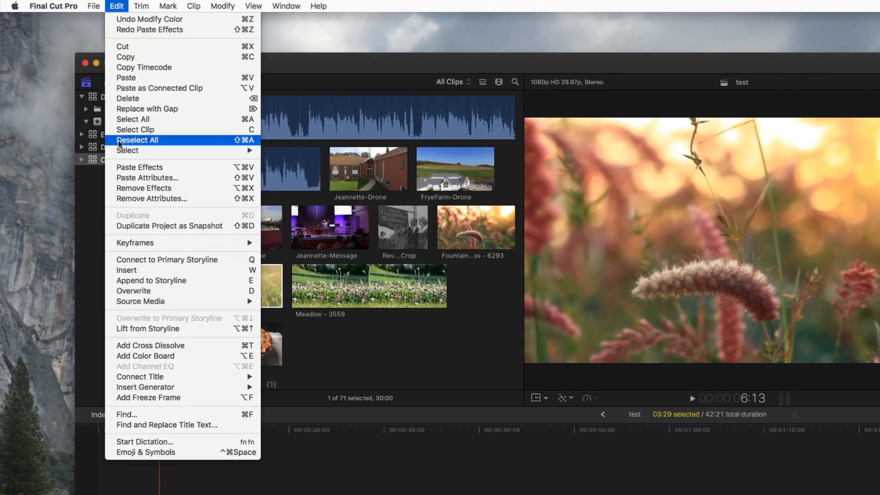
{"action": "mouse_move", "coordinate": [155, 188]}
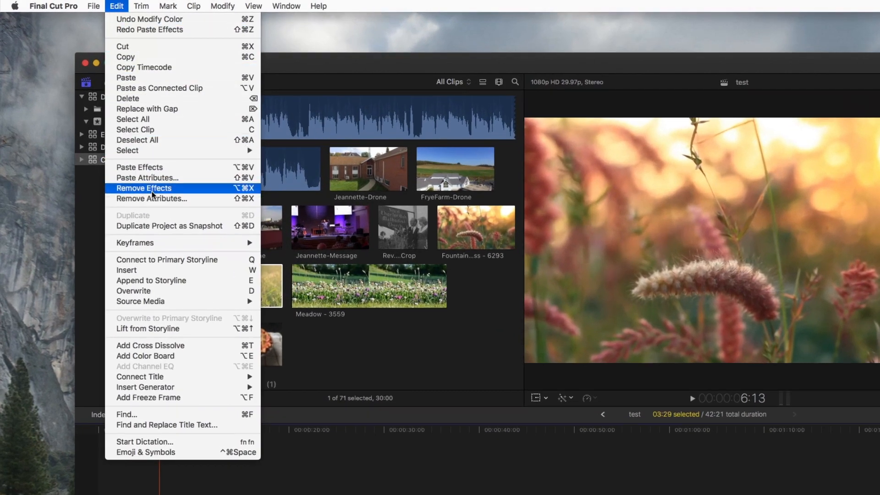
{"action": "mouse_move", "coordinate": [147, 178]}
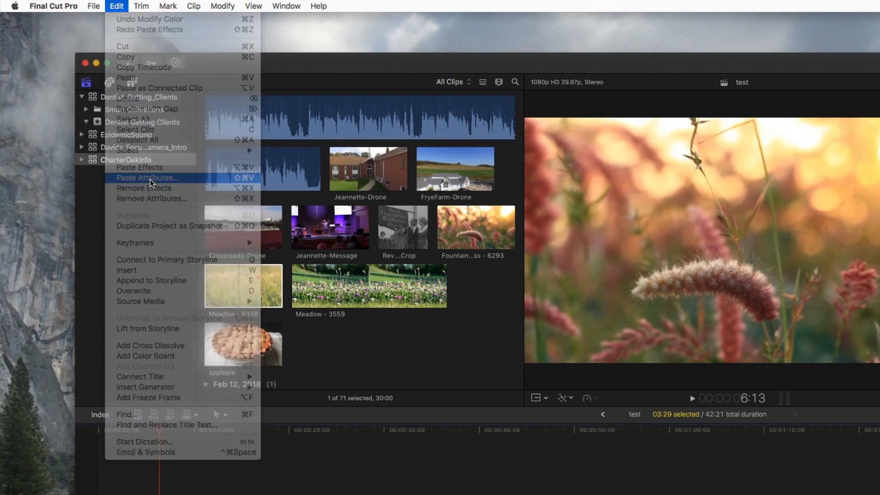
{"action": "left_click", "coordinate": [147, 178]}
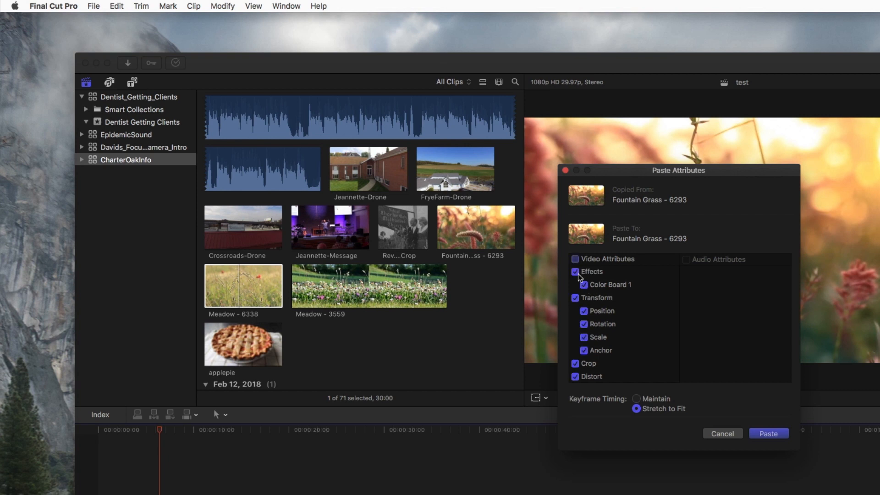
- Uncheck Transform, Crop and Distort, keeping Effects > Color Board 1 checked
{"action": "left_click", "coordinate": [574, 298]}
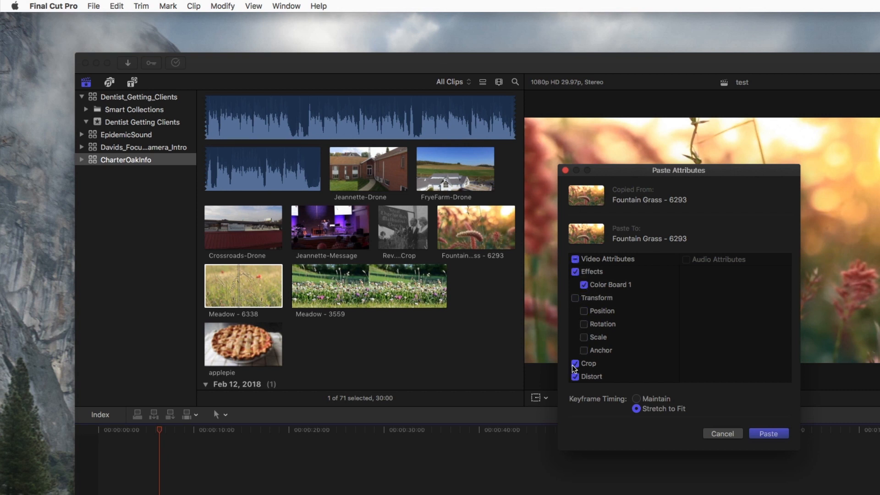
{"action": "left_click", "coordinate": [575, 362]}
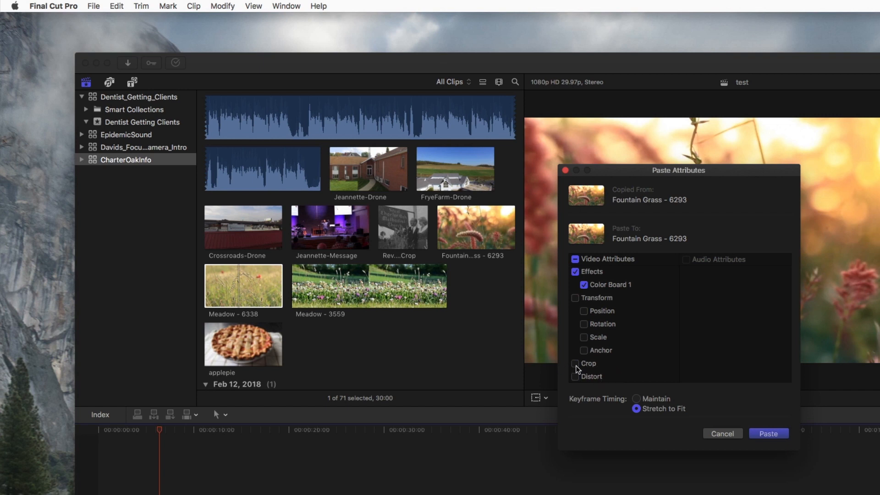
{"action": "left_click", "coordinate": [575, 363]}
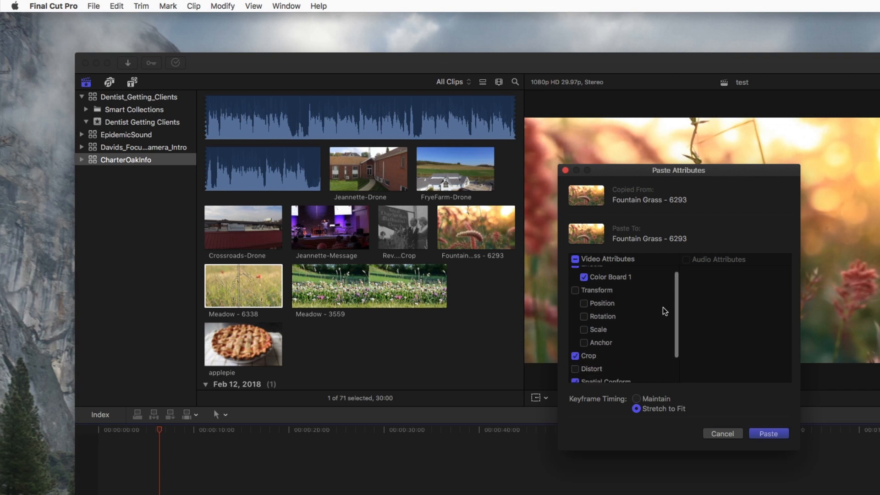
{"action": "scroll", "scroll_direction": "down", "scroll_amount": 3}
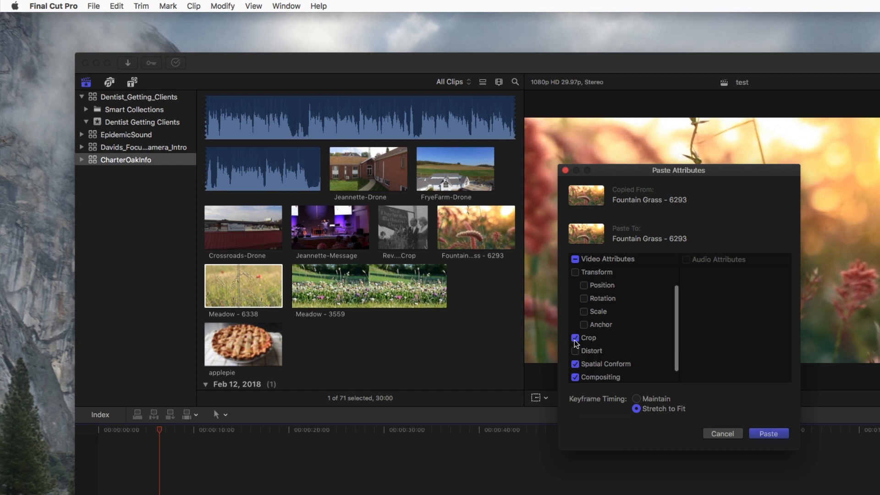
{"action": "left_click", "coordinate": [574, 337]}
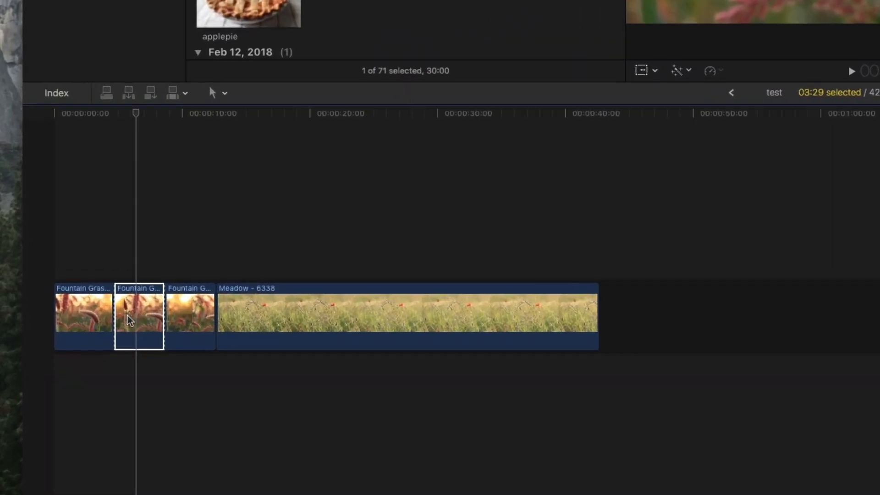
- Add the third Fountain Grass clip to the selection and open the Edit menu
{"action": "left_click", "coordinate": [189, 315]}
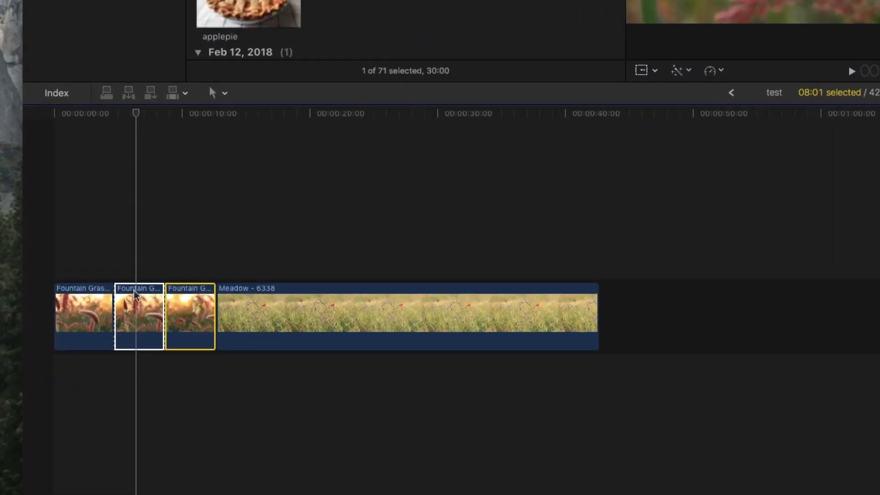
{"action": "left_click", "coordinate": [101, 5]}
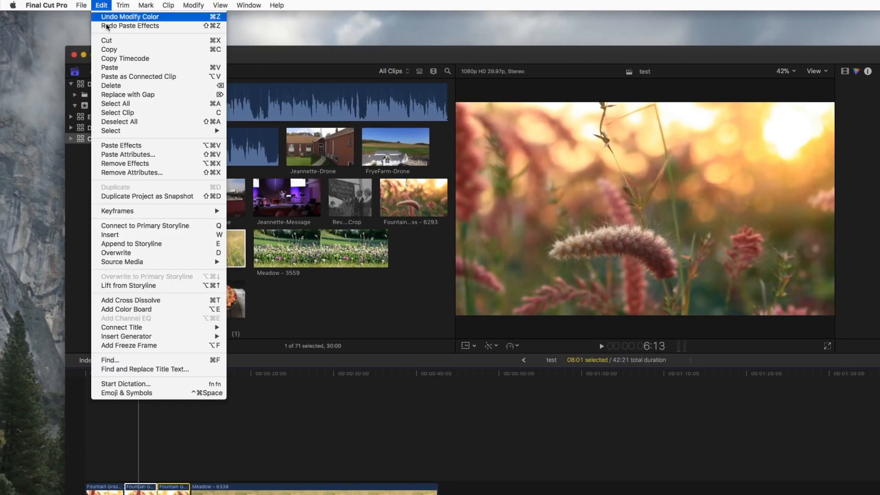
- Paste only the Color Board 1 attribute onto the second and third clips
{"action": "left_click", "coordinate": [127, 154]}
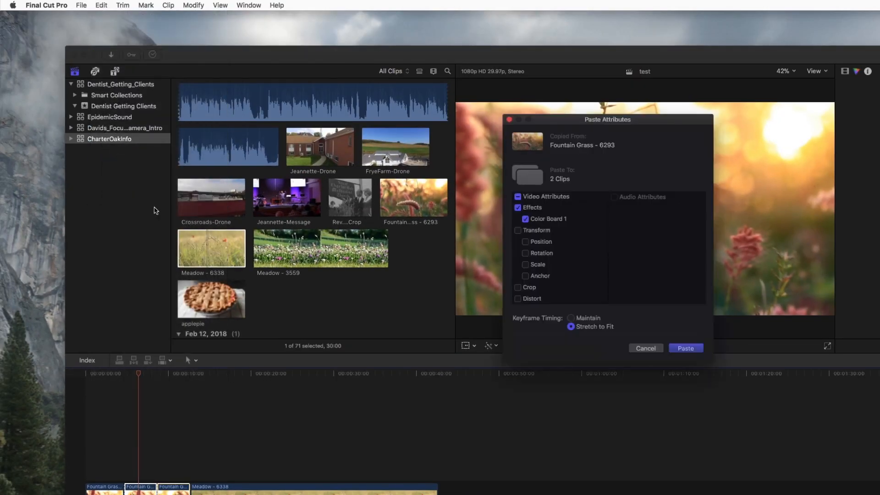
{"action": "left_click", "coordinate": [685, 348]}
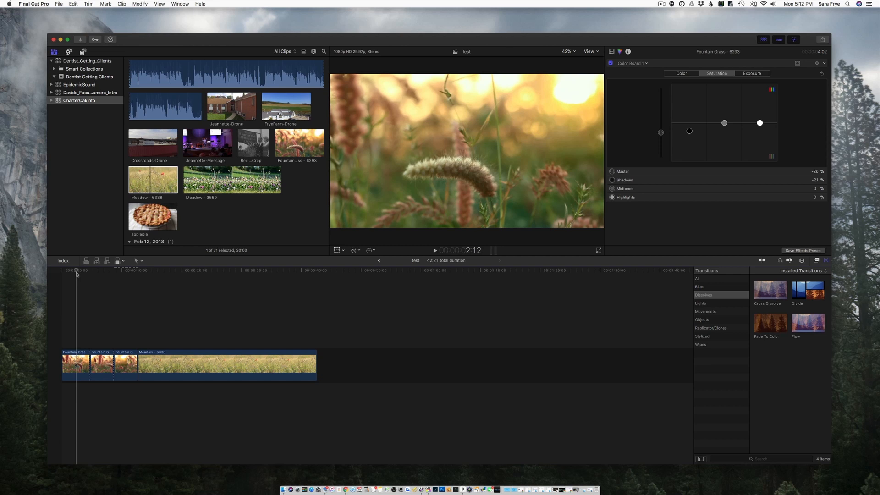
{"action": "left_click", "coordinate": [435, 250]}
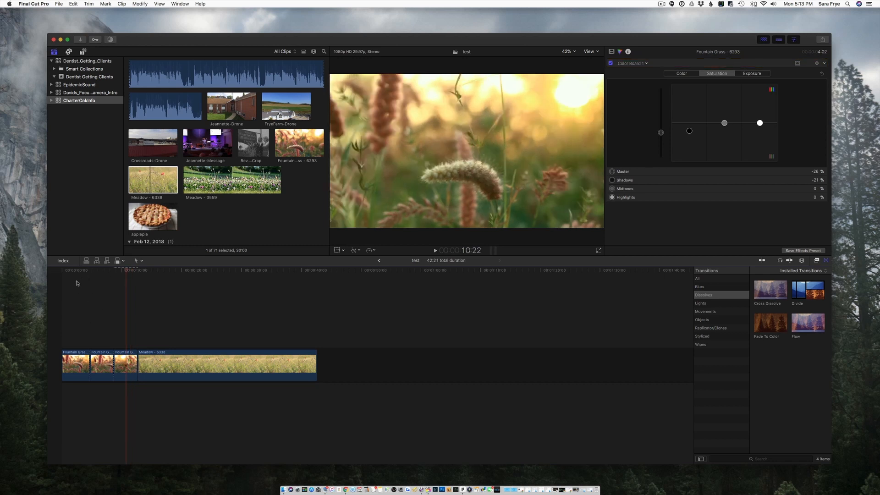
{"action": "left_click", "coordinate": [75, 365]}
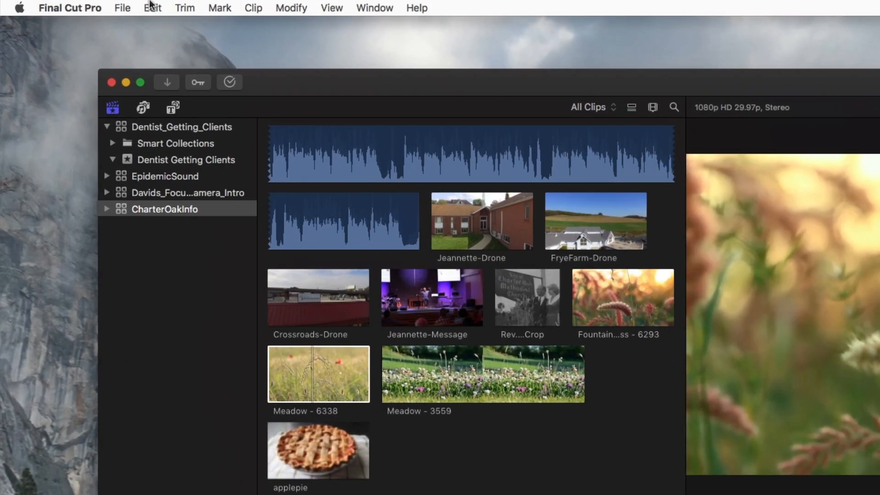
- Open the Edit menu to view the paste and remove effects options
{"action": "left_click", "coordinate": [152, 7]}
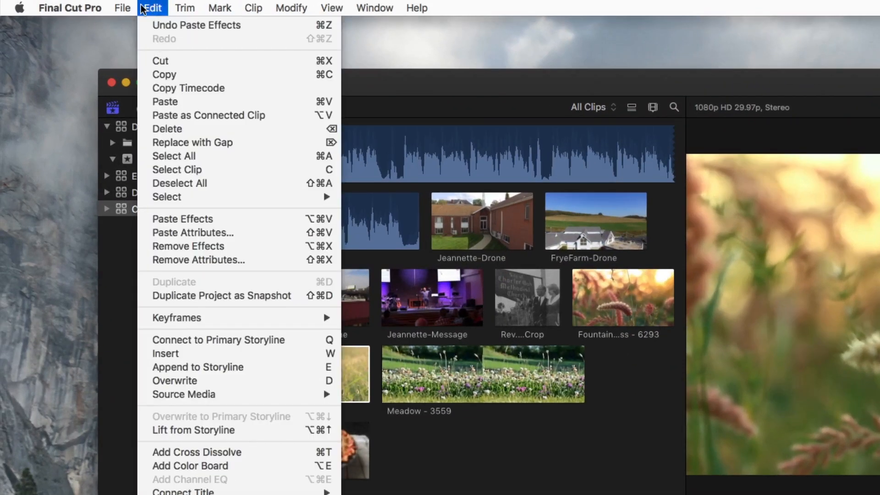
{"action": "mouse_move", "coordinate": [188, 246]}
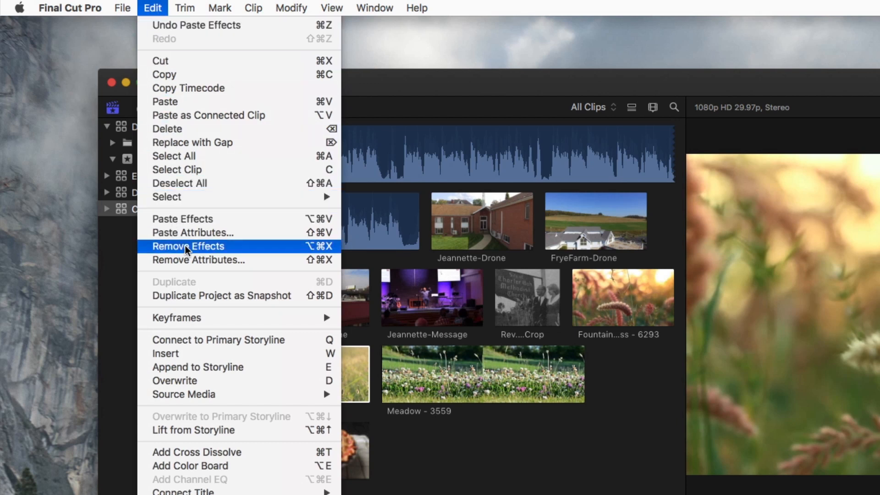
{"action": "mouse_move", "coordinate": [182, 219]}
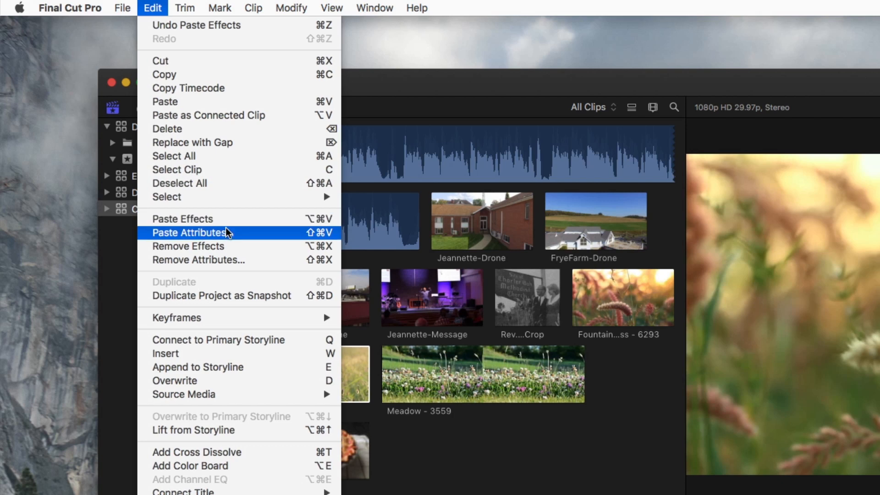
{"action": "mouse_move", "coordinate": [414, 81]}
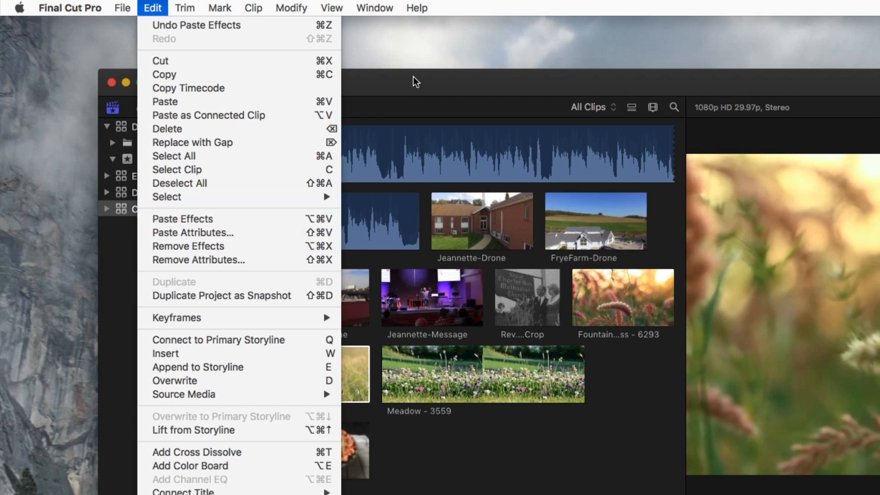